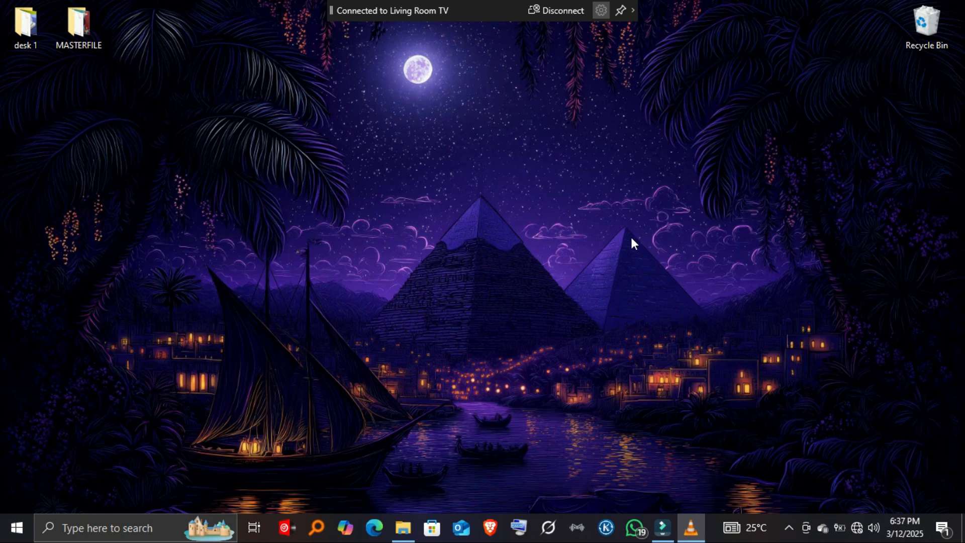
- Open the Windows Settings home page with Win+I
key(Win+I)
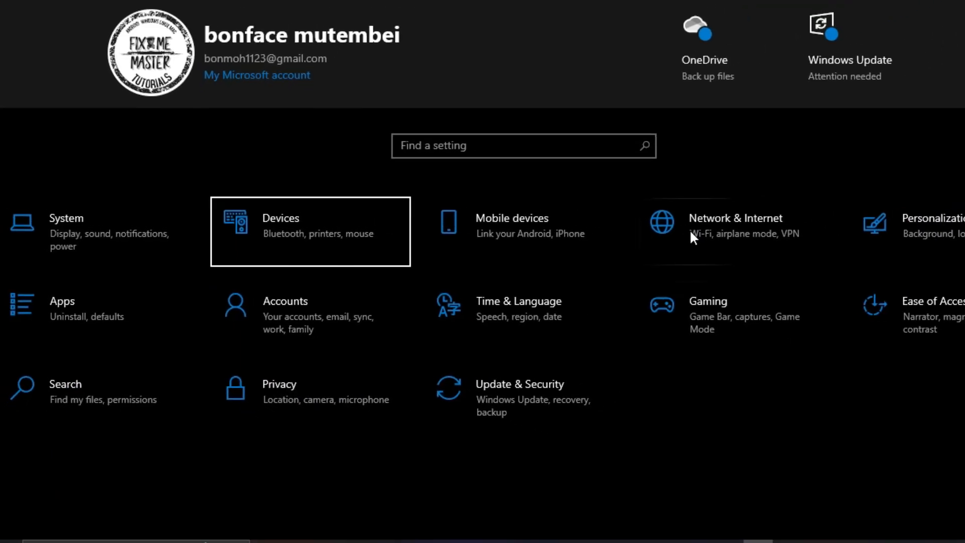
- Go to the Devices category to reach Bluetooth & other devices
click(310, 231)
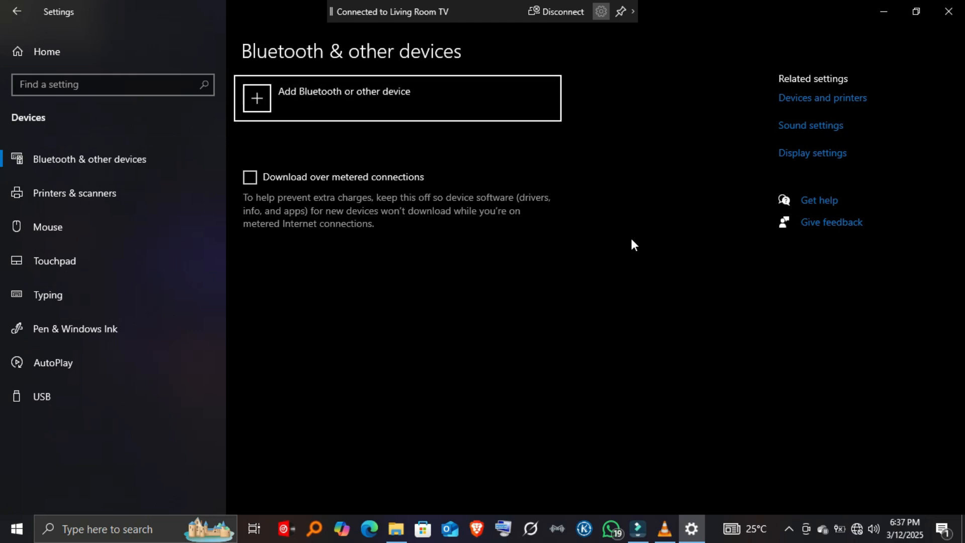
click(344, 91)
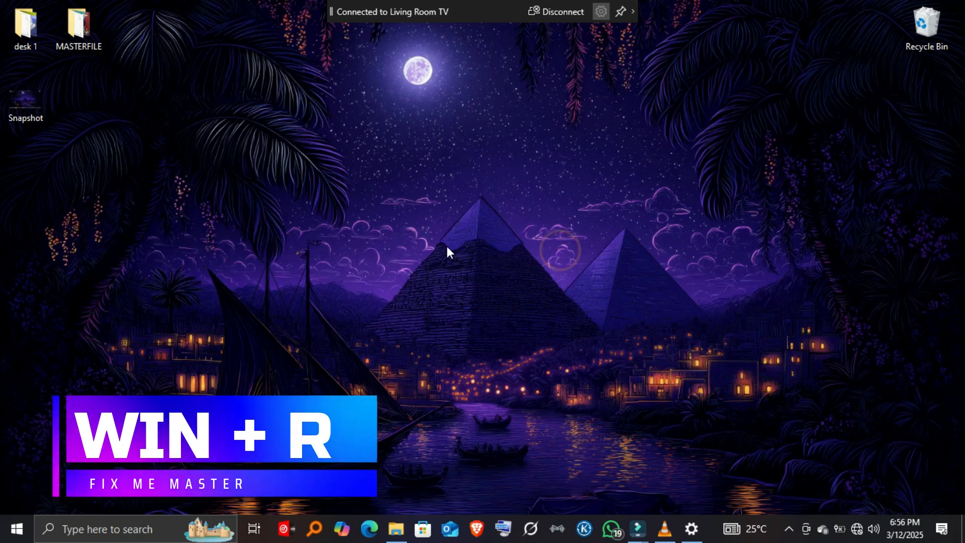
- Run 'ms-settings:bluetooth' from the Run dialog to open Bluetooth & other devices
text(ms-settings:bluetooth)
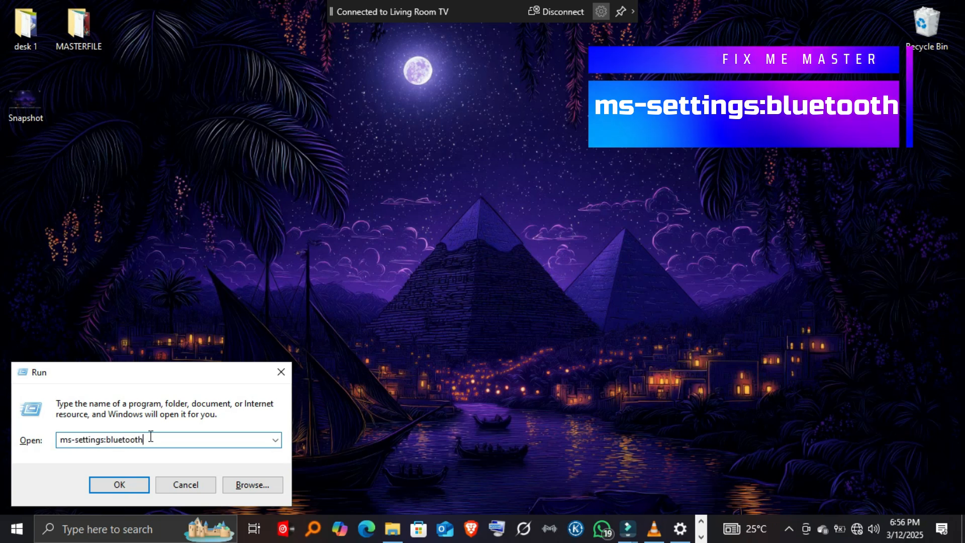
triple_click(102, 439)
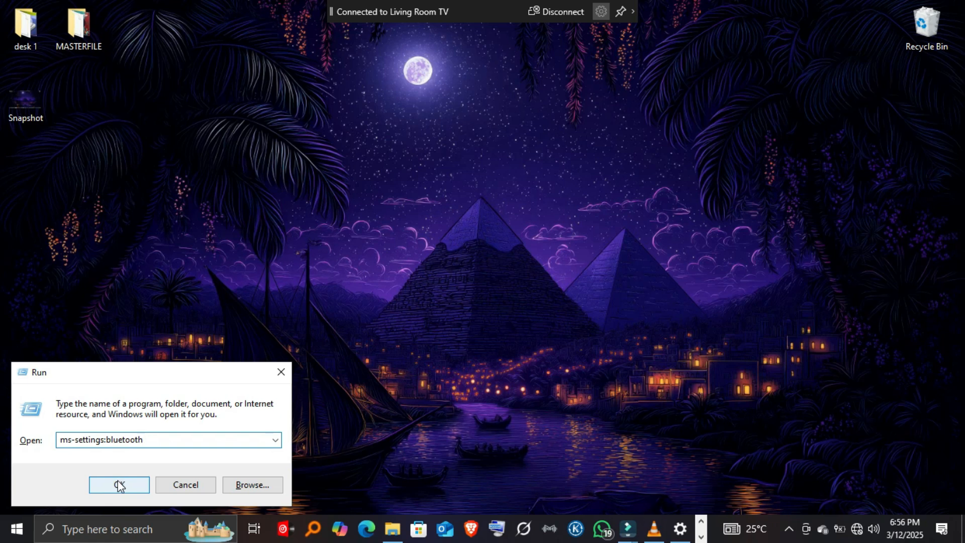
click(119, 485)
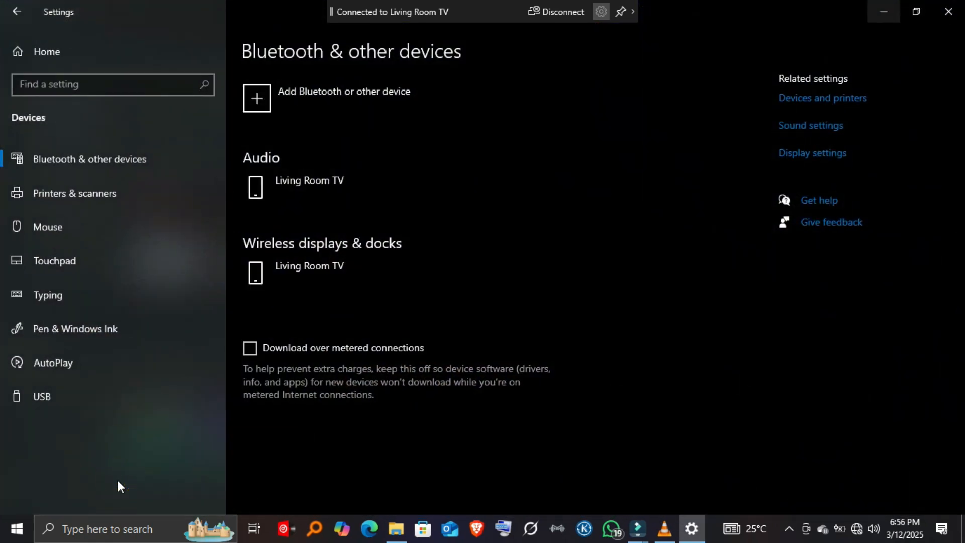